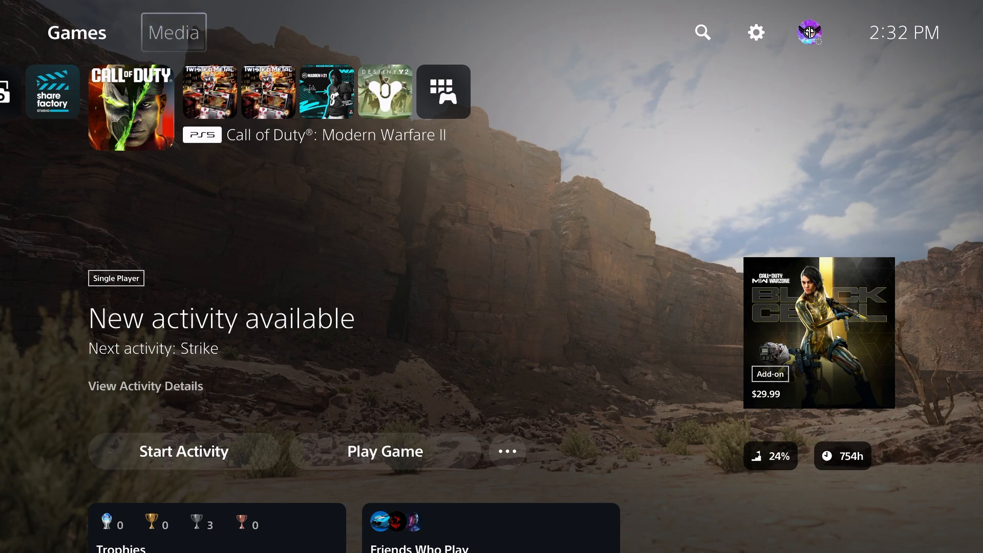
mouse_move(756, 33)
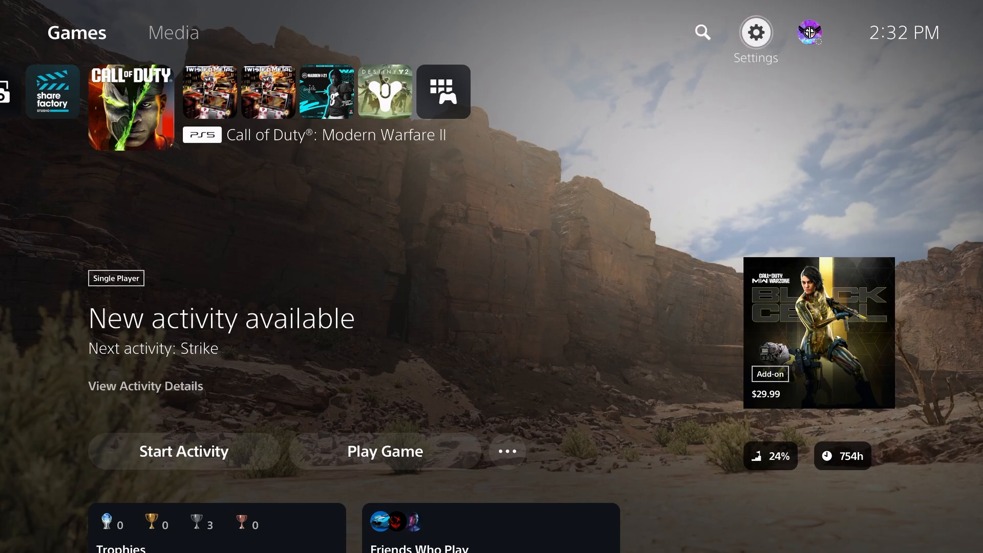
Open Settings and scroll down to Screen and Video.
left_click(754, 31)
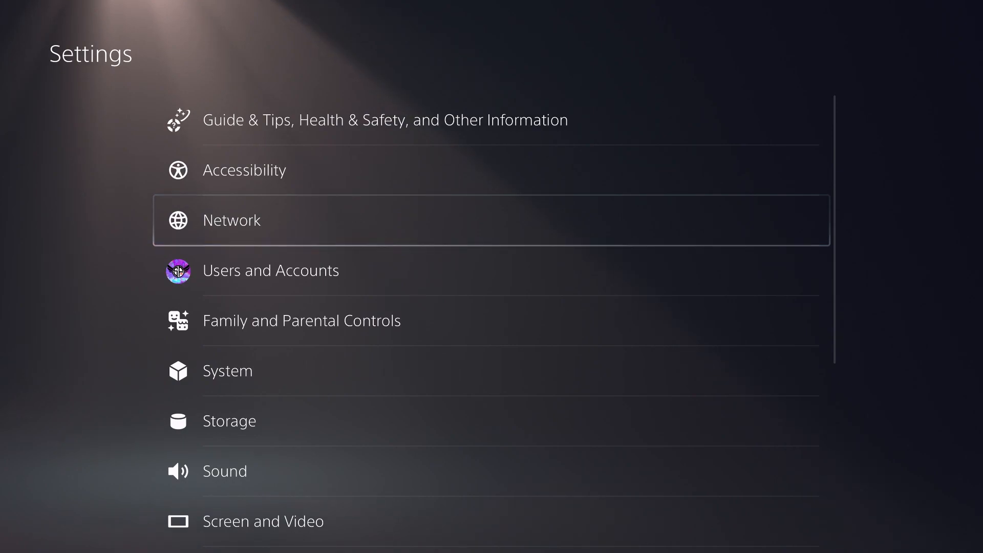
scroll("down", 3)
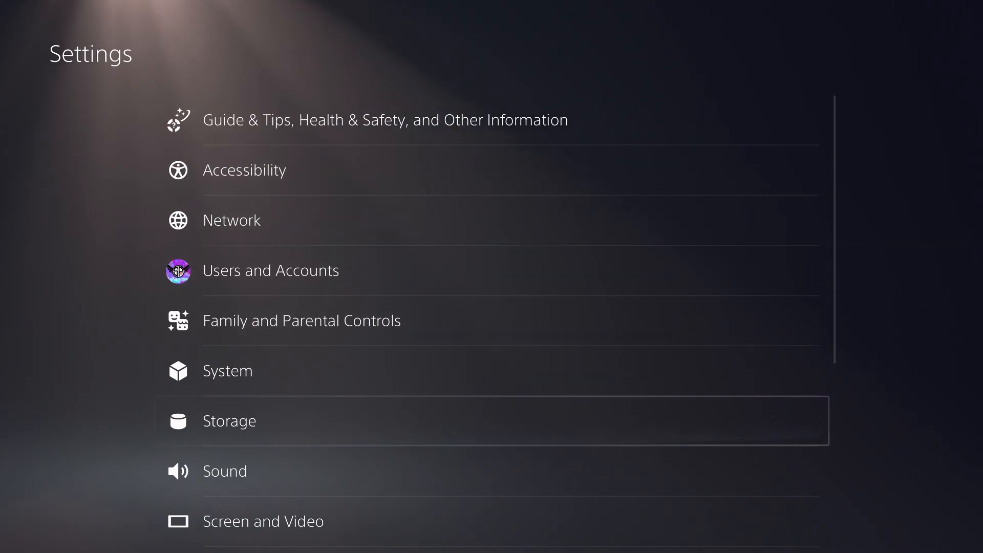
scroll("down", 3)
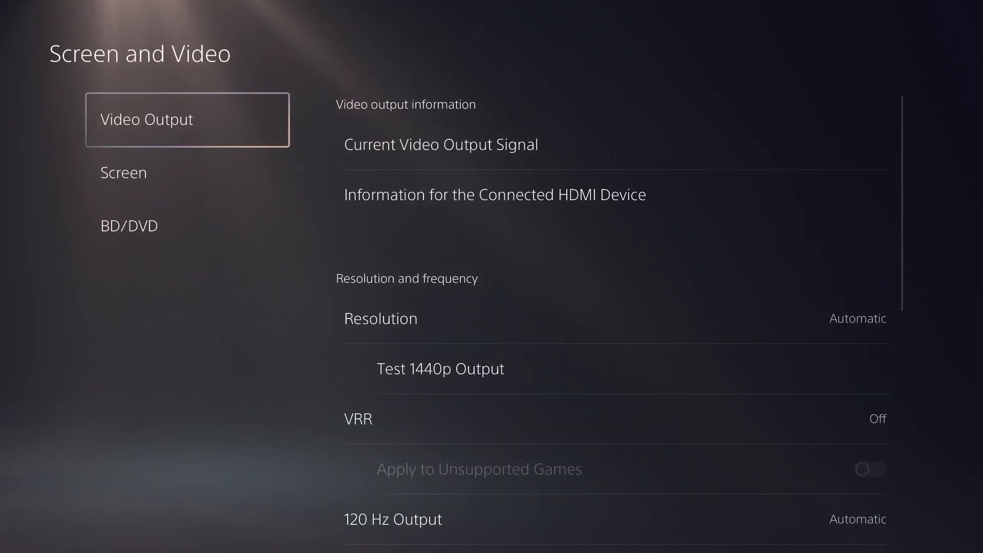
Keep 120 Hz Output on Automatic under Video Output.
left_click(495, 195)
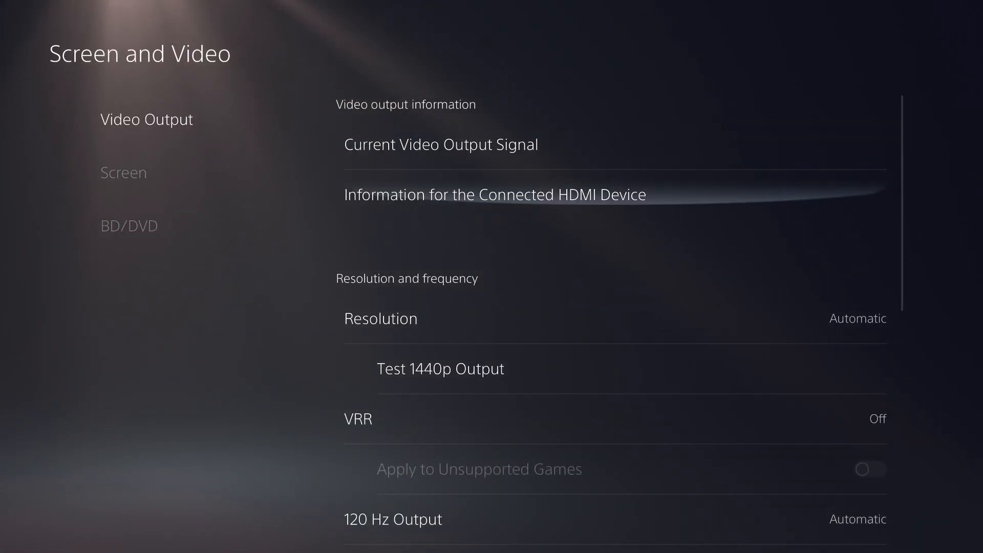
scroll("down", 3)
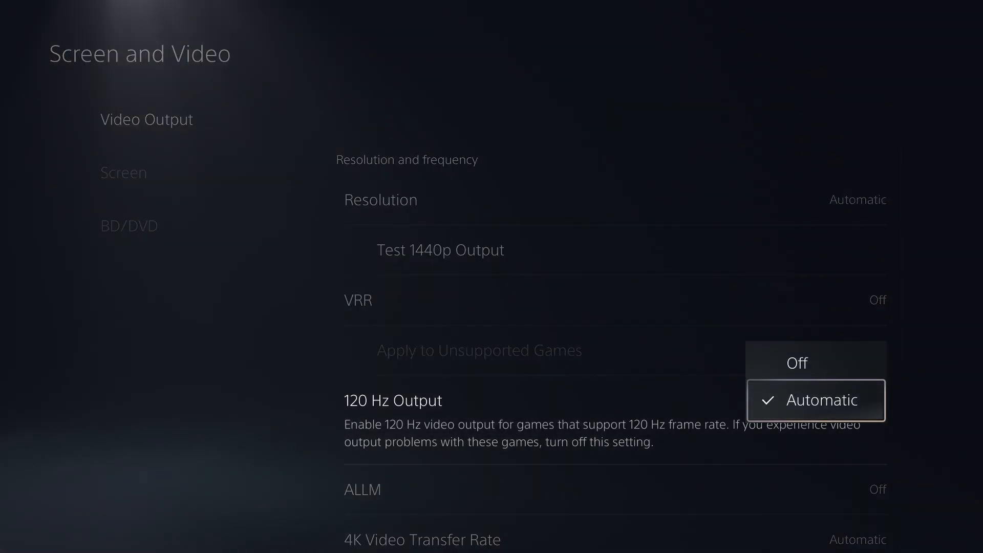
left_click(823, 400)
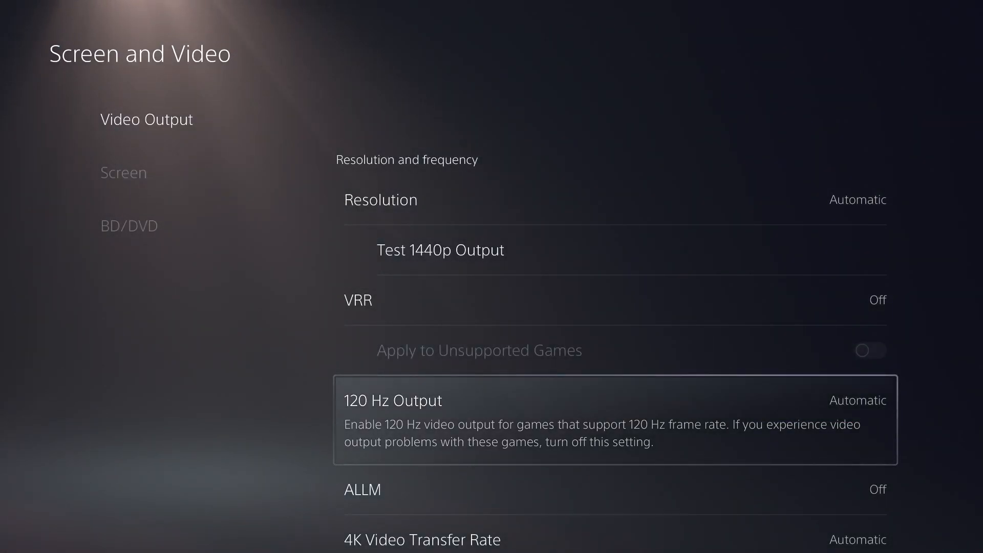
Return to the Settings list and scroll down to Saved Data and Game/App Settings.
key("Escape")
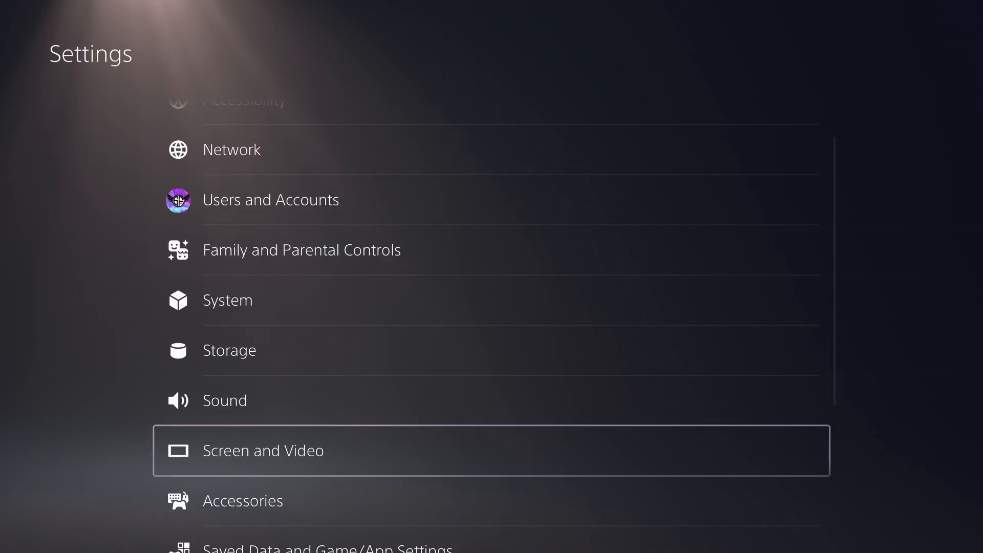
scroll("down", 3)
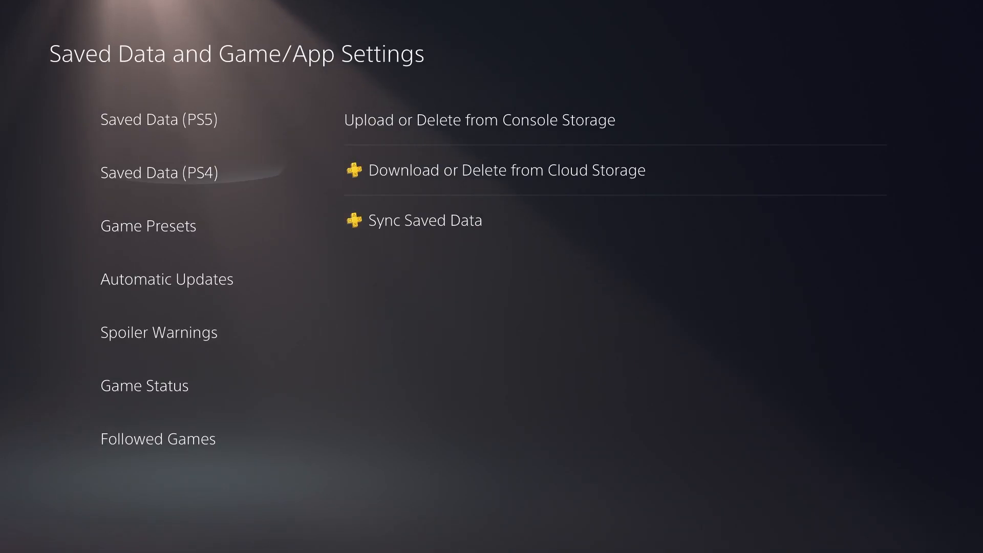
Switch the Game Presets preference from Resolution Mode to Performance Mode.
left_click(148, 226)
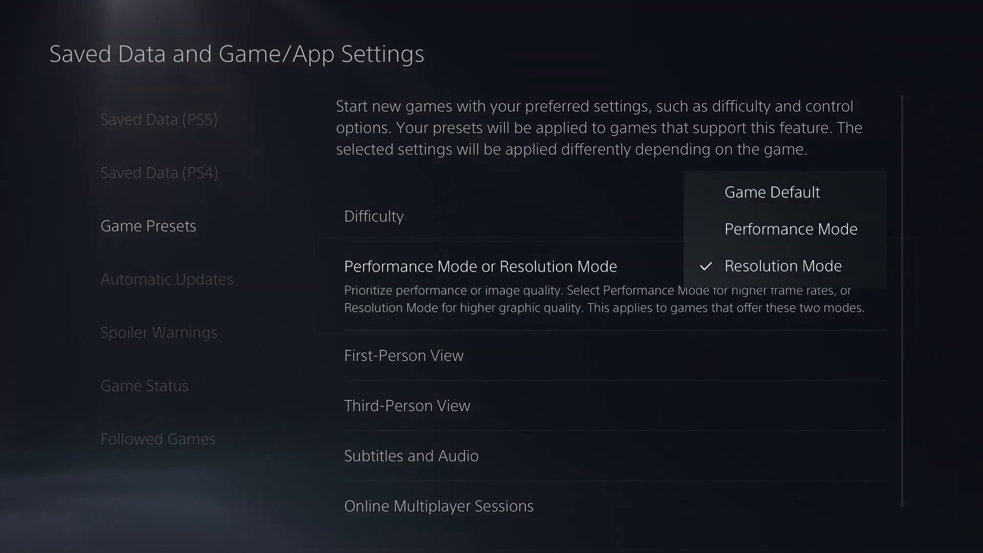
mouse_move(783, 265)
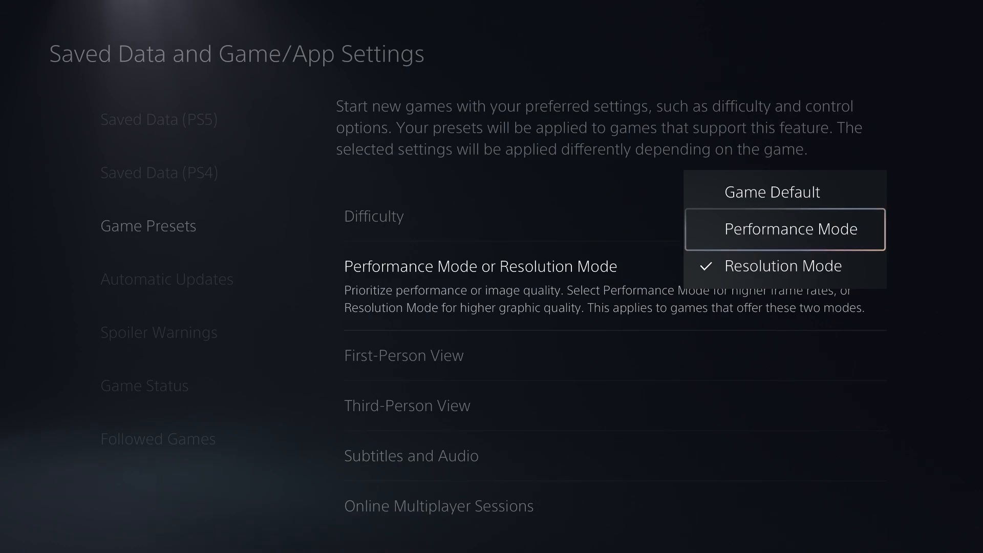
left_click(784, 228)
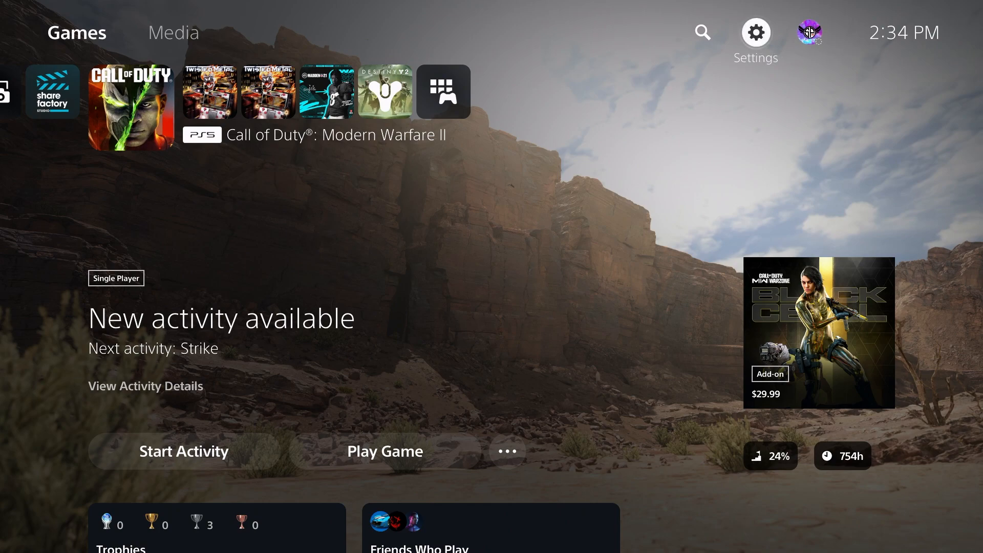
mouse_move(702, 33)
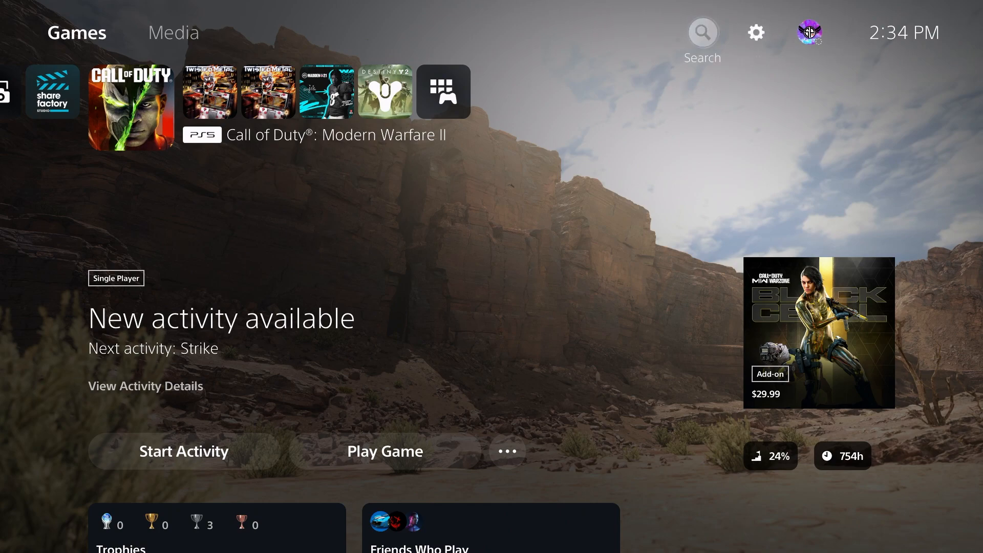
mouse_move(173, 31)
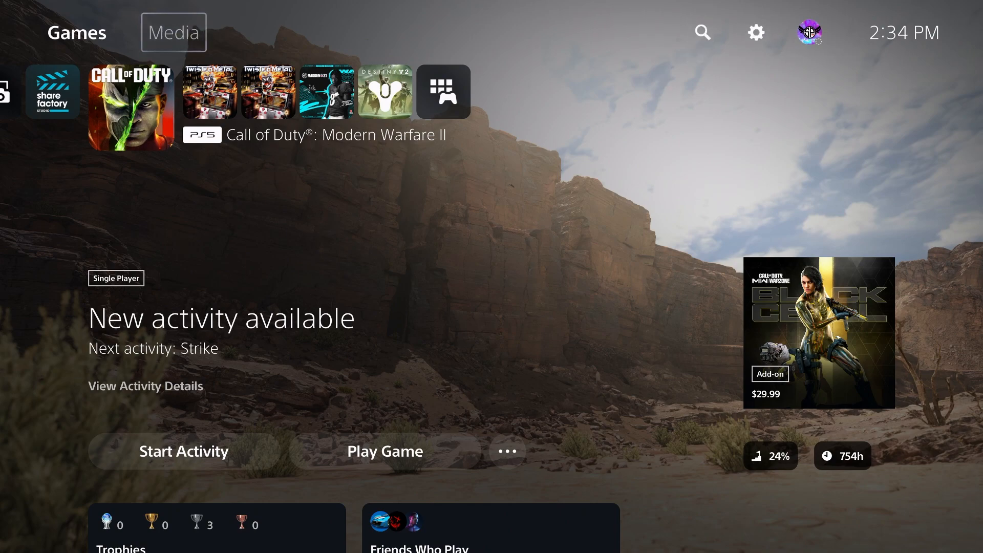